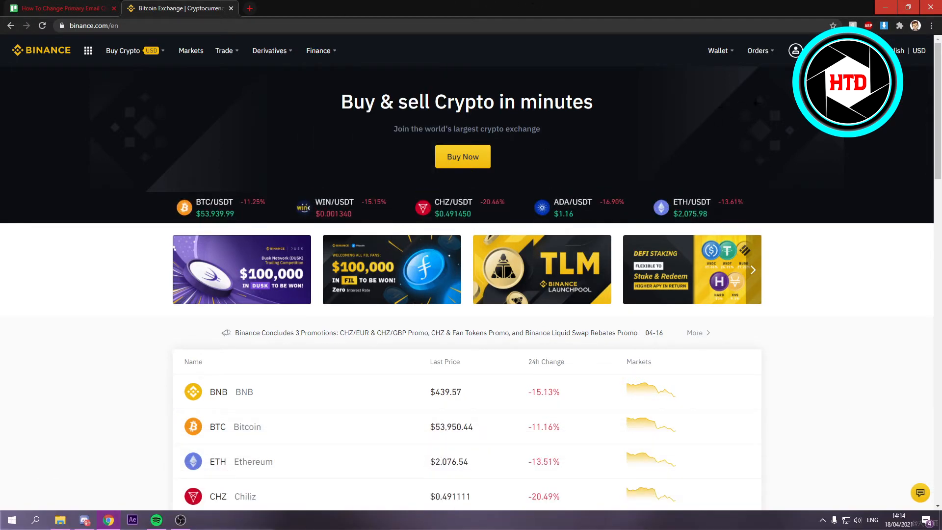
Open the account menu from the profile icon in the Binance header.
{"action": "left_click", "coordinate": [795, 51]}
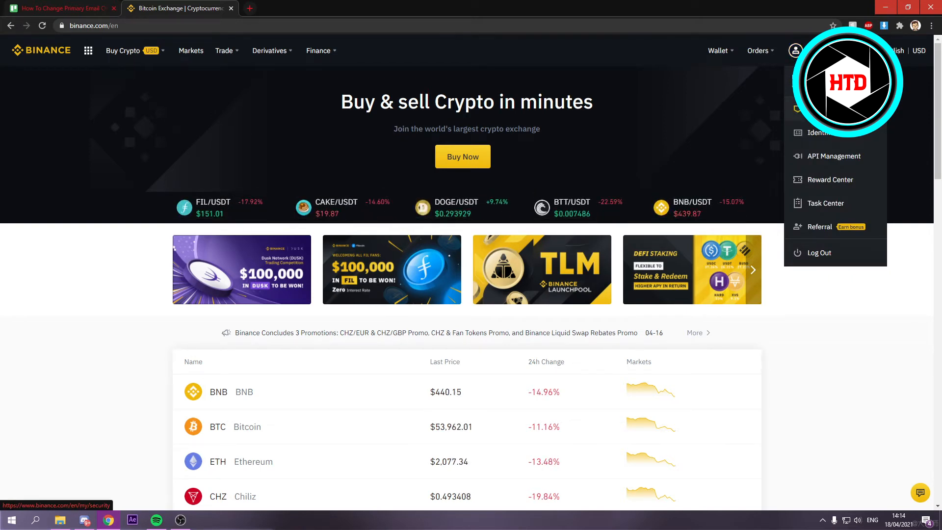
Choose Security from the account dropdown.
{"action": "left_click", "coordinate": [819, 133]}
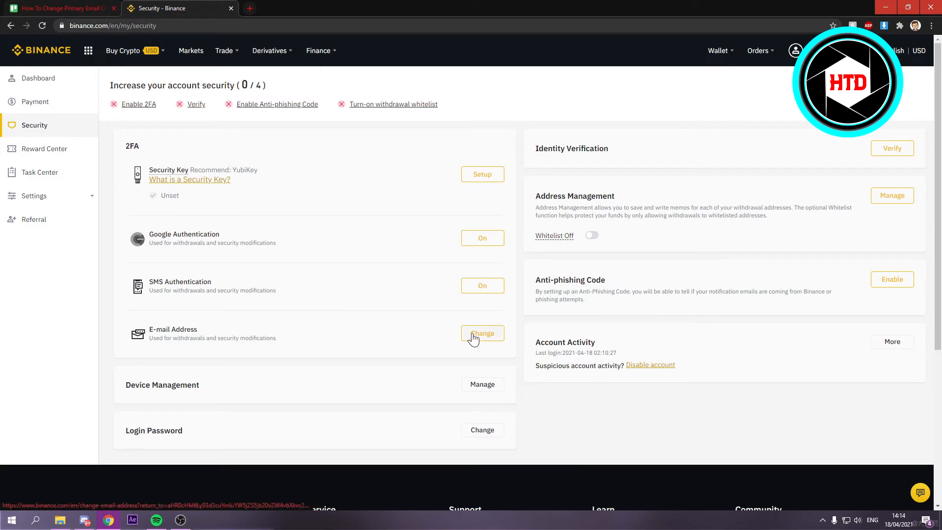
Start the e-mail change, dismiss the first verification prompt, and continue to reopen it.
{"action": "left_click", "coordinate": [482, 334]}
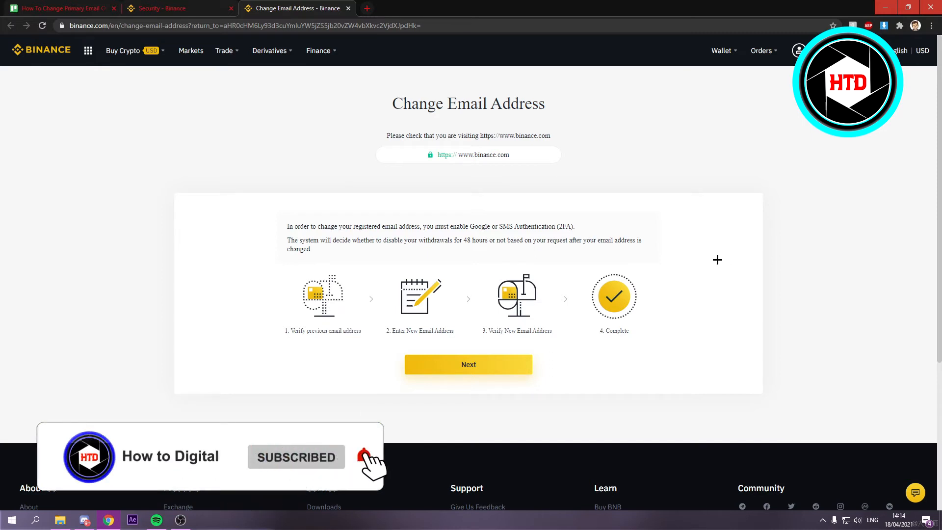
{"action": "left_click", "coordinate": [469, 364]}
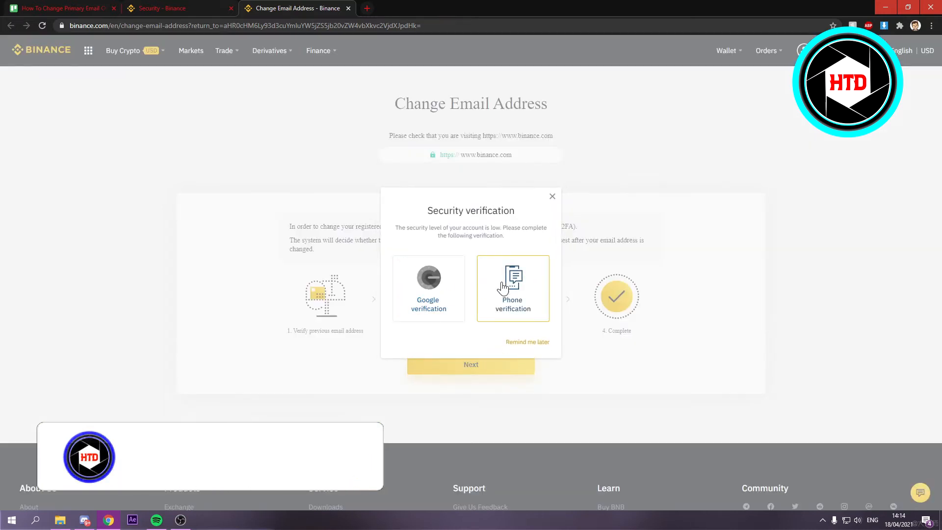
{"action": "left_click", "coordinate": [552, 196]}
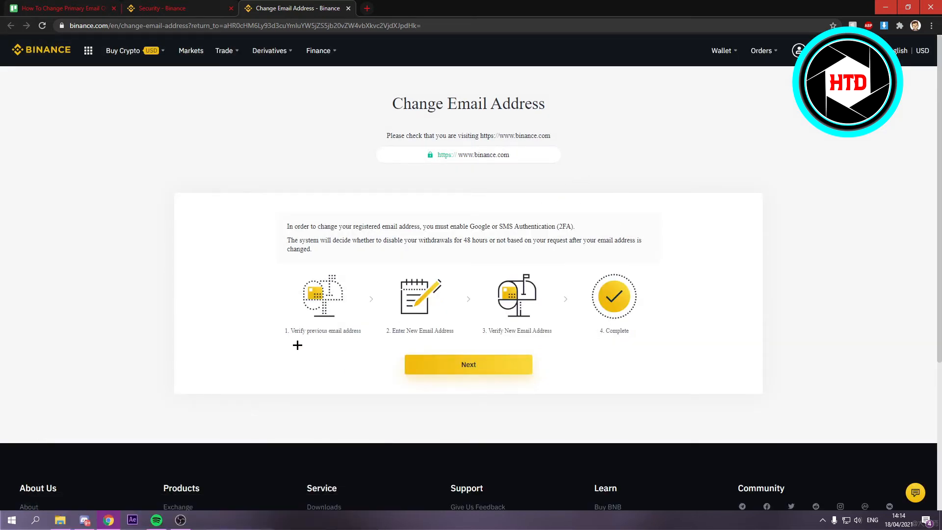
{"action": "left_click", "coordinate": [468, 365]}
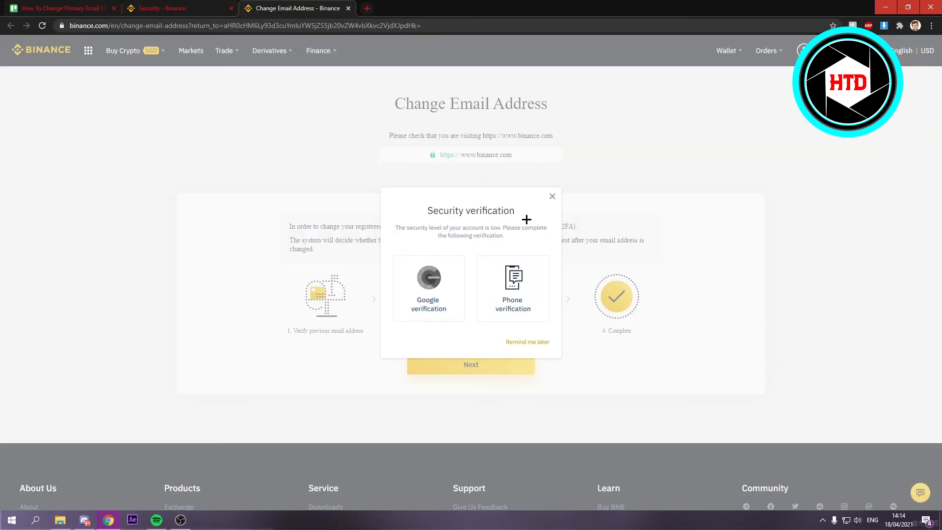